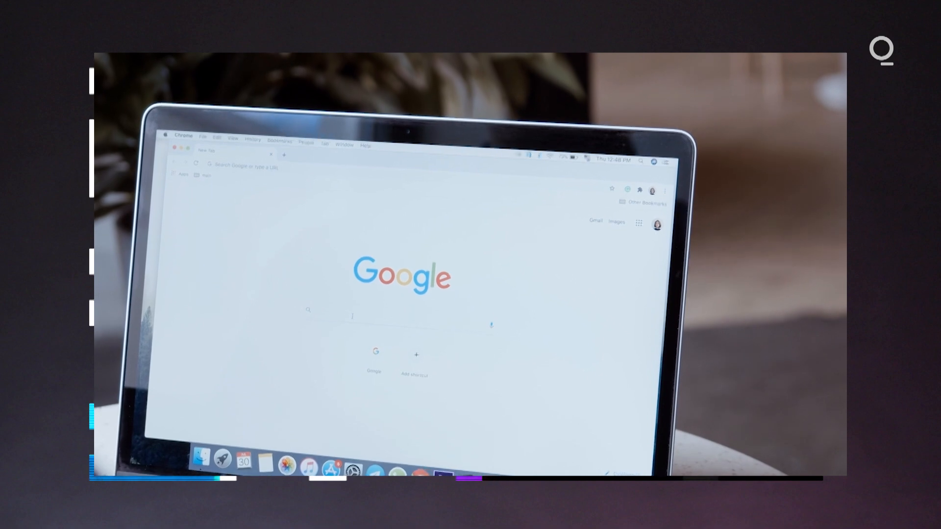
text(facebook)
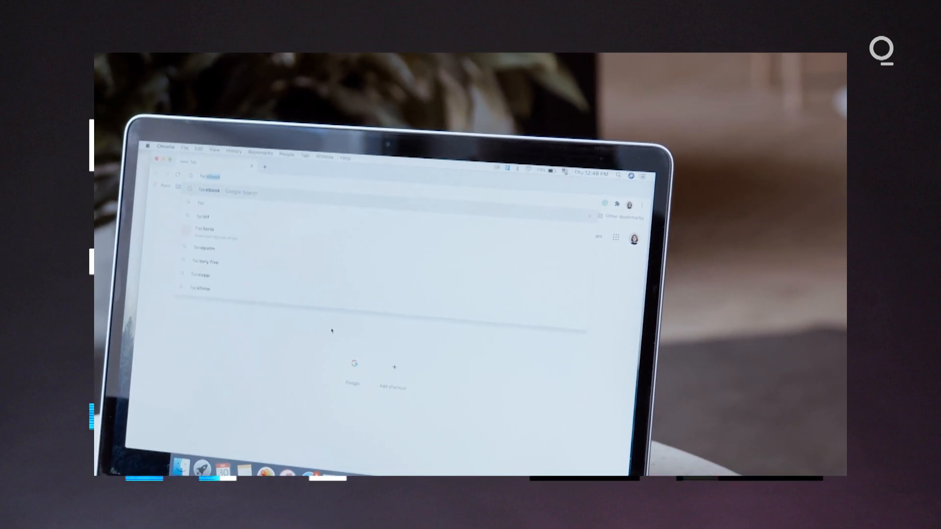